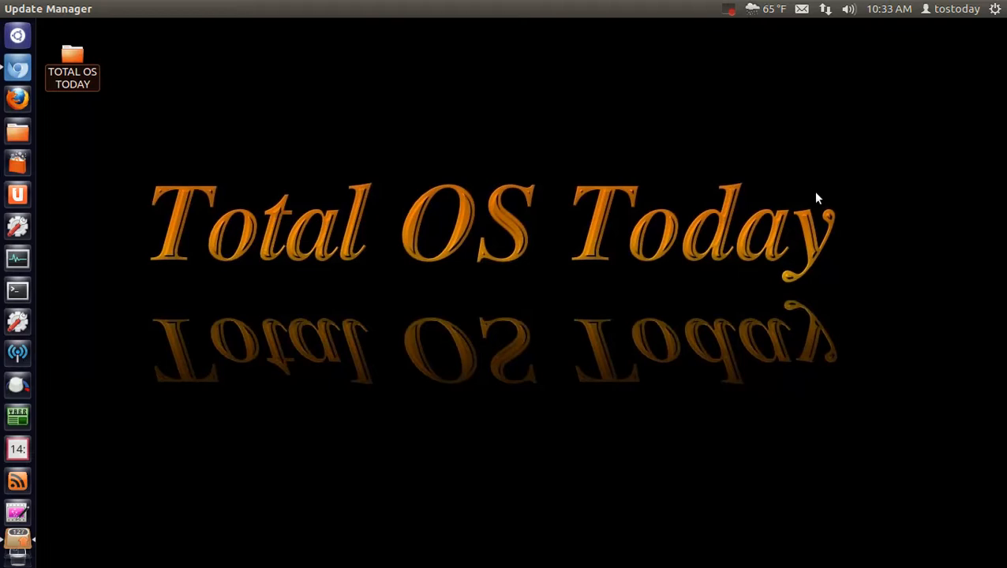
mouse_move(808, 196)
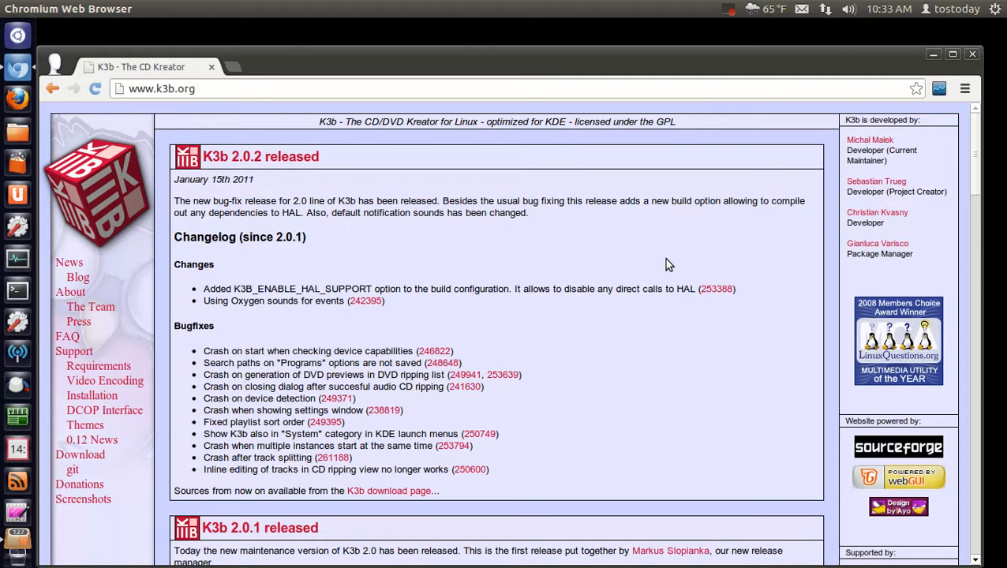
mouse_move(734, 241)
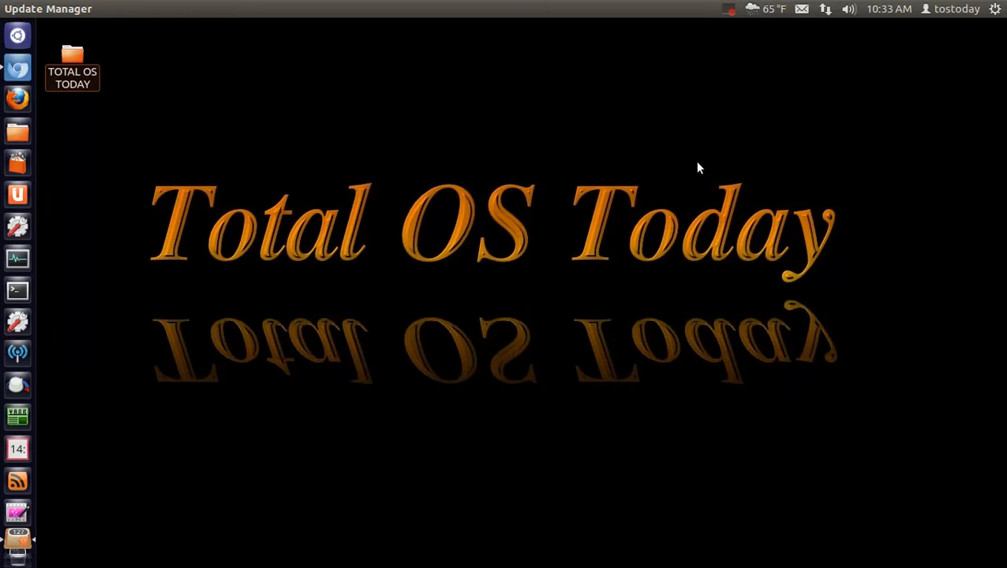
mouse_move(719, 158)
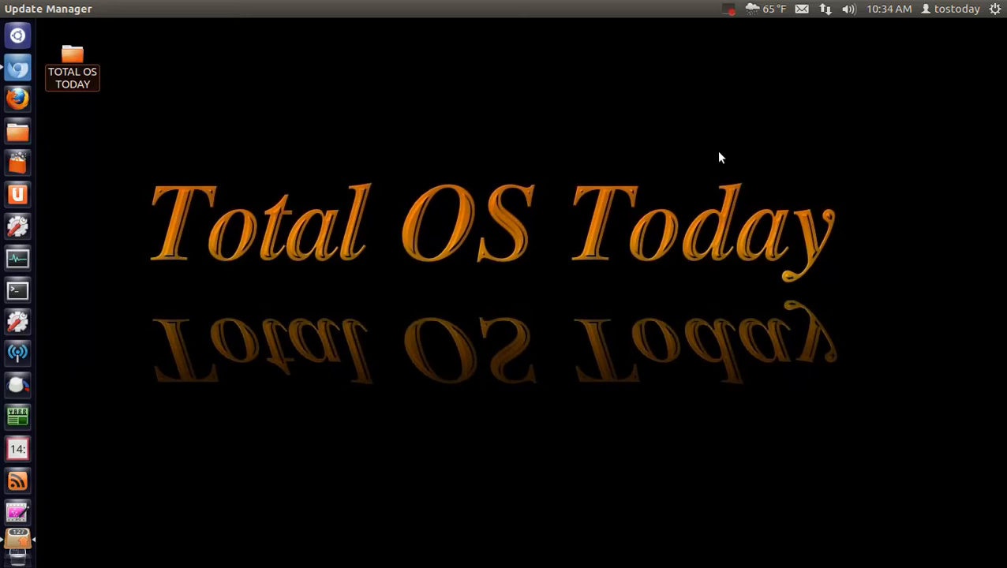